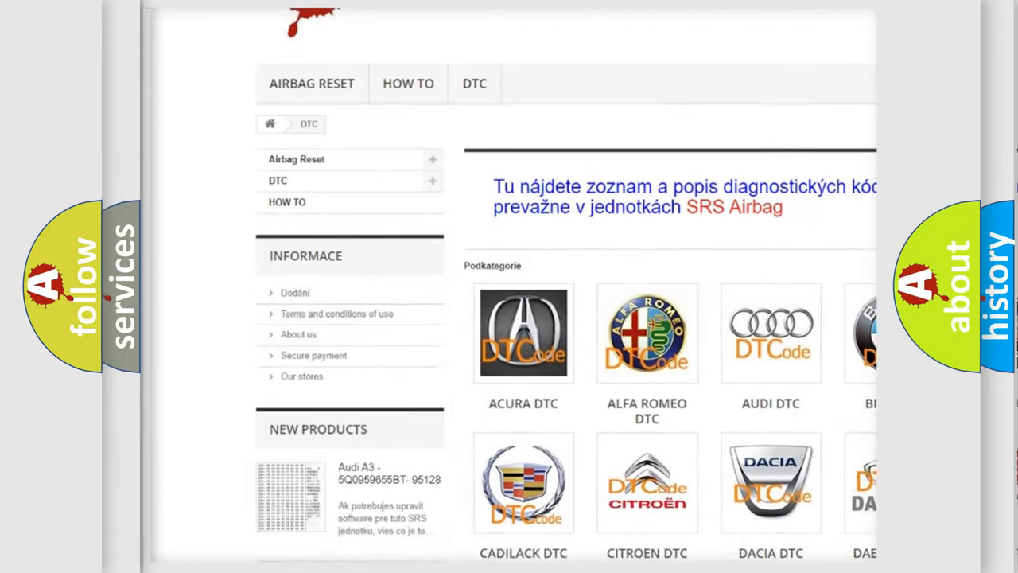
scroll("down", 3)
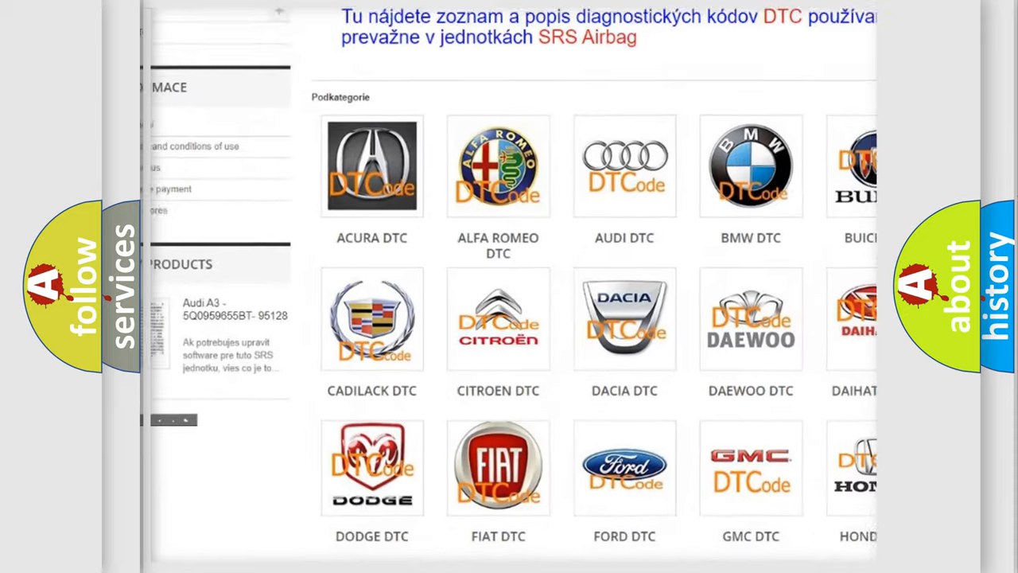
scroll("down", 3)
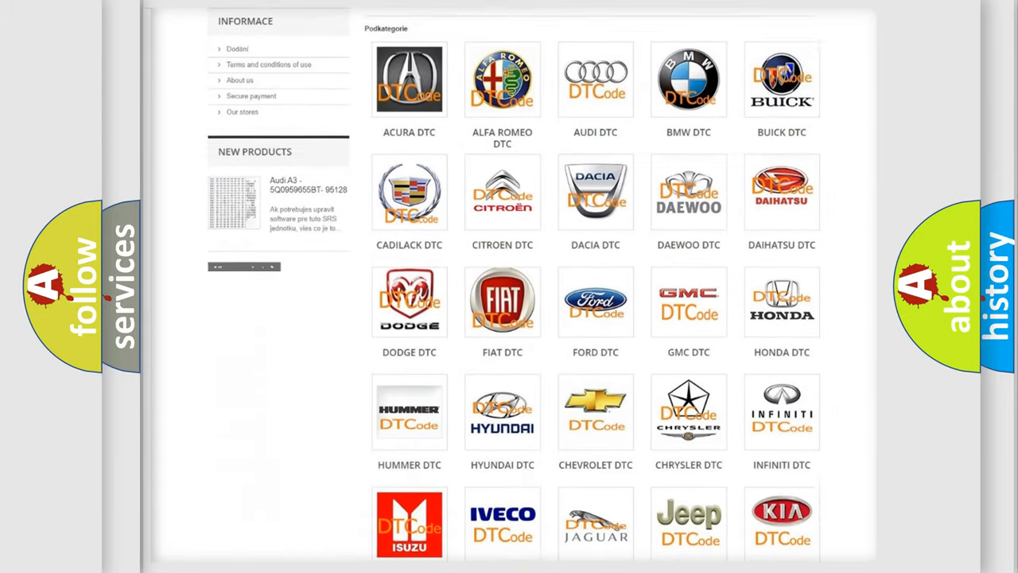
scroll("down", 3)
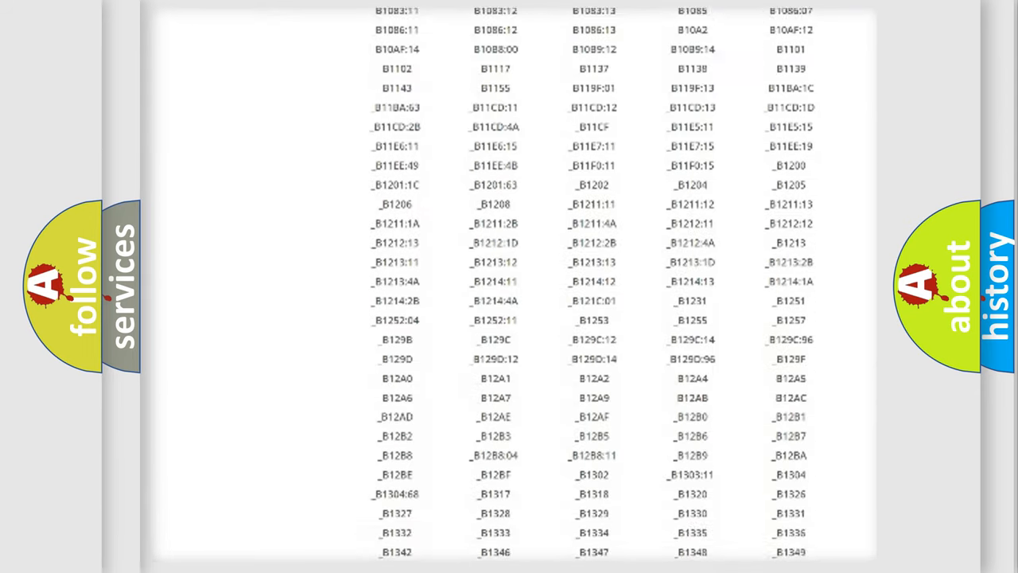
scroll("down", 3)
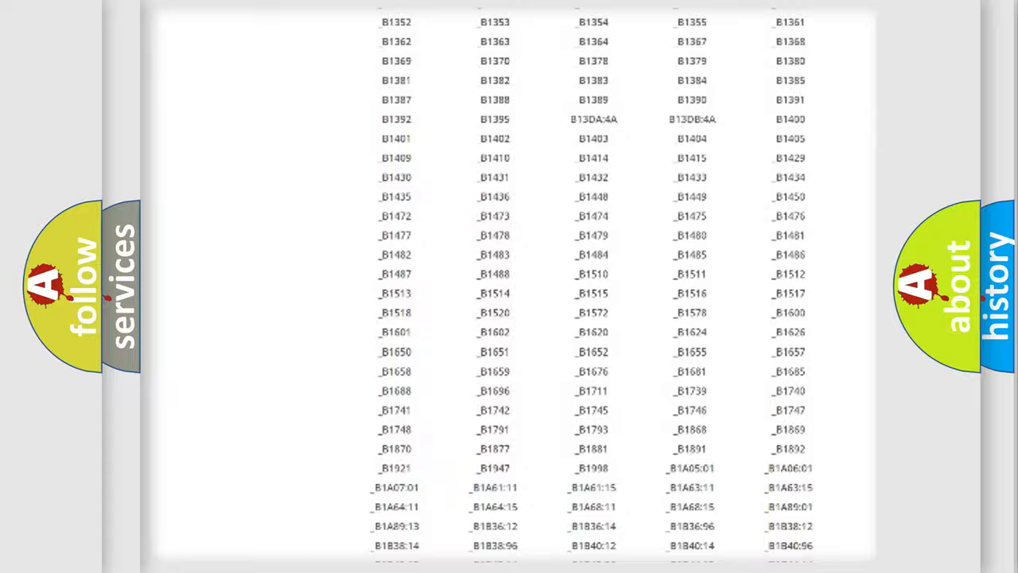